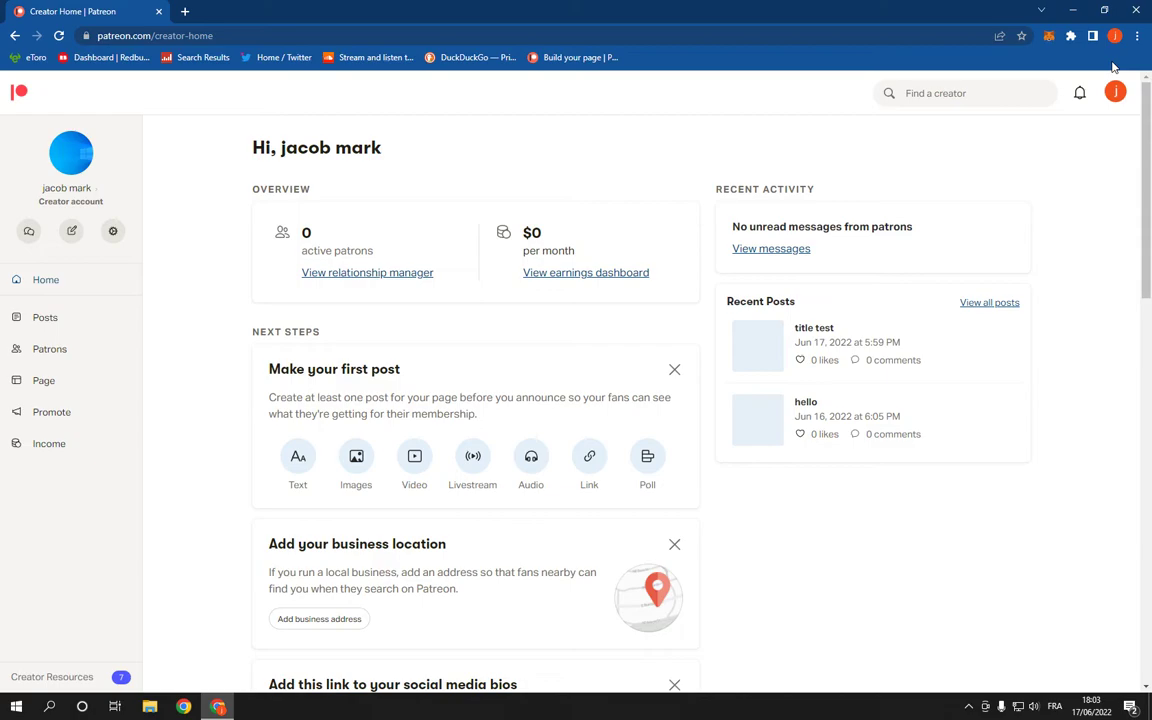
{"action": "mouse_move", "coordinate": [498, 30]}
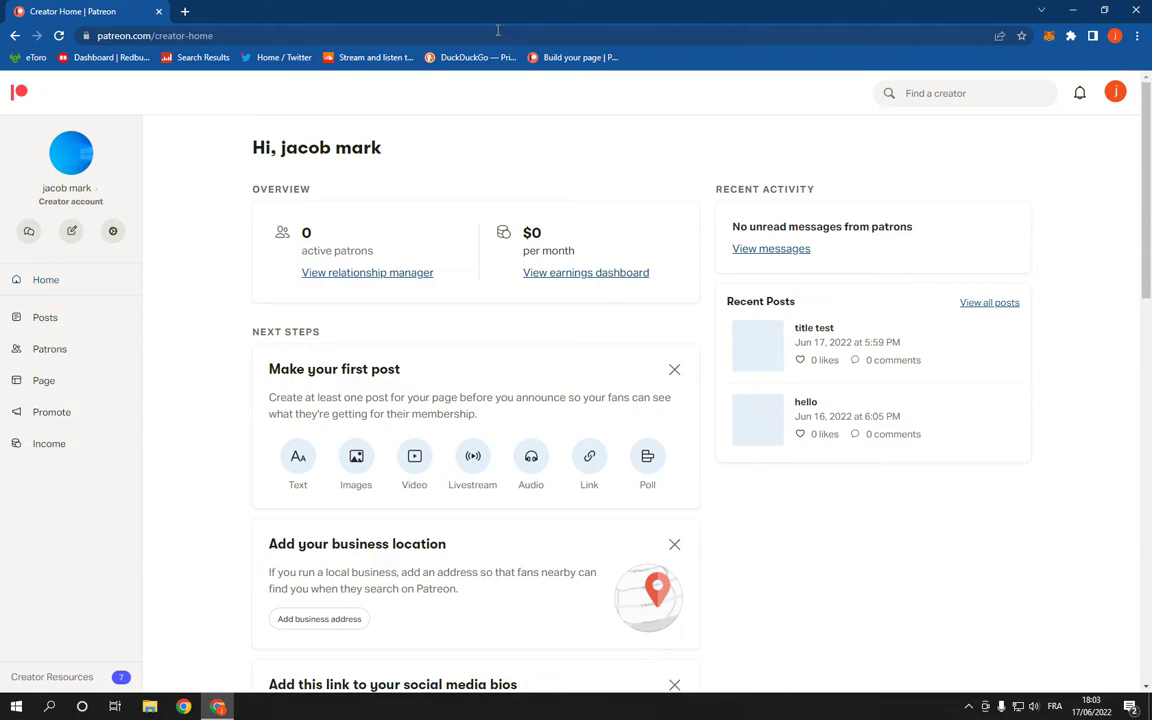
{"action": "mouse_move", "coordinate": [71, 231]}
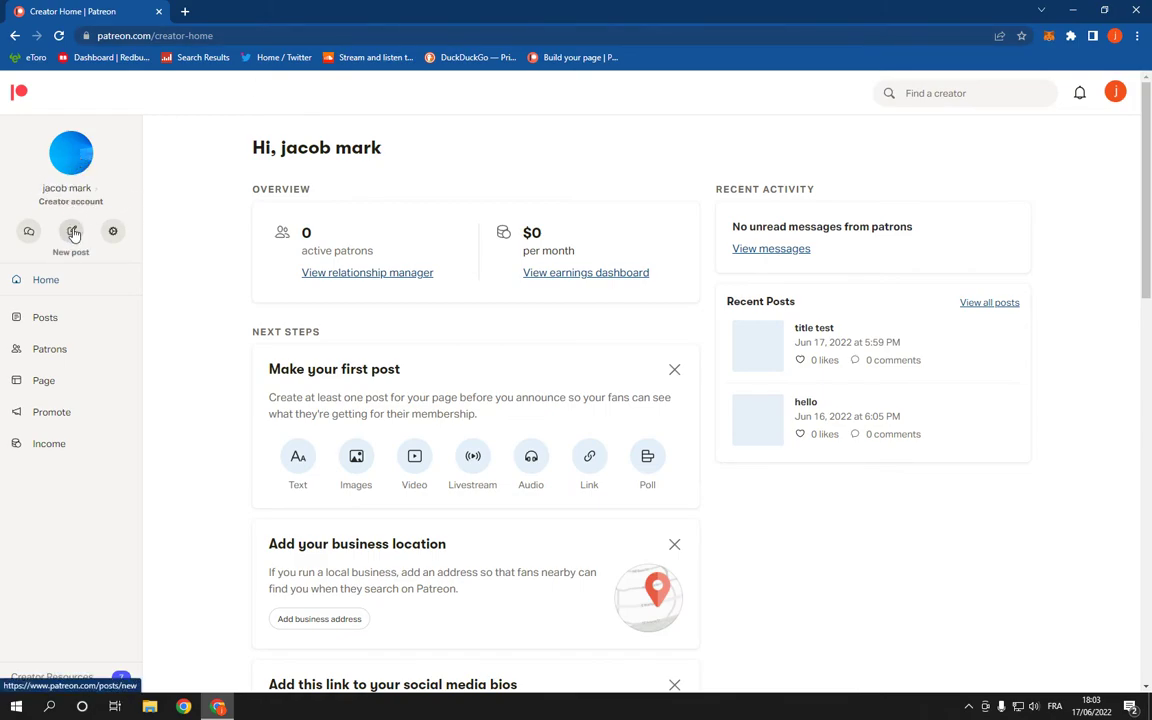
Step: Start a new Patreon post from the sidebar and choose the audio post type
{"action": "left_click", "coordinate": [71, 231]}
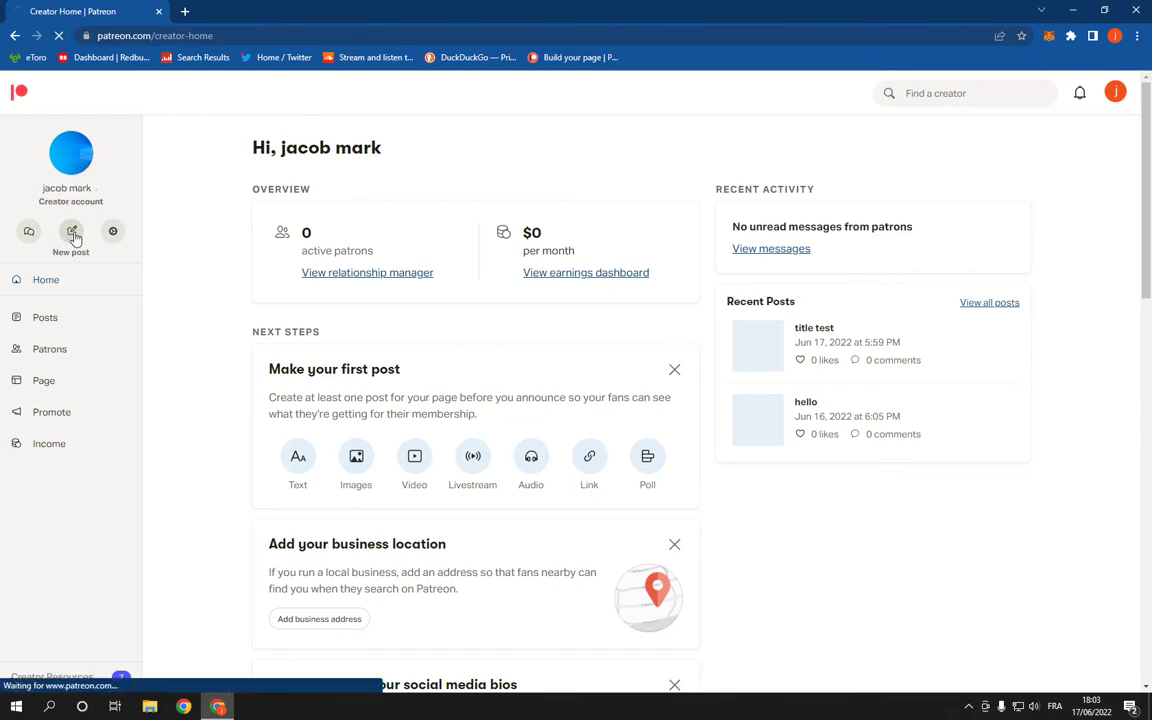
{"action": "left_click", "coordinate": [71, 231]}
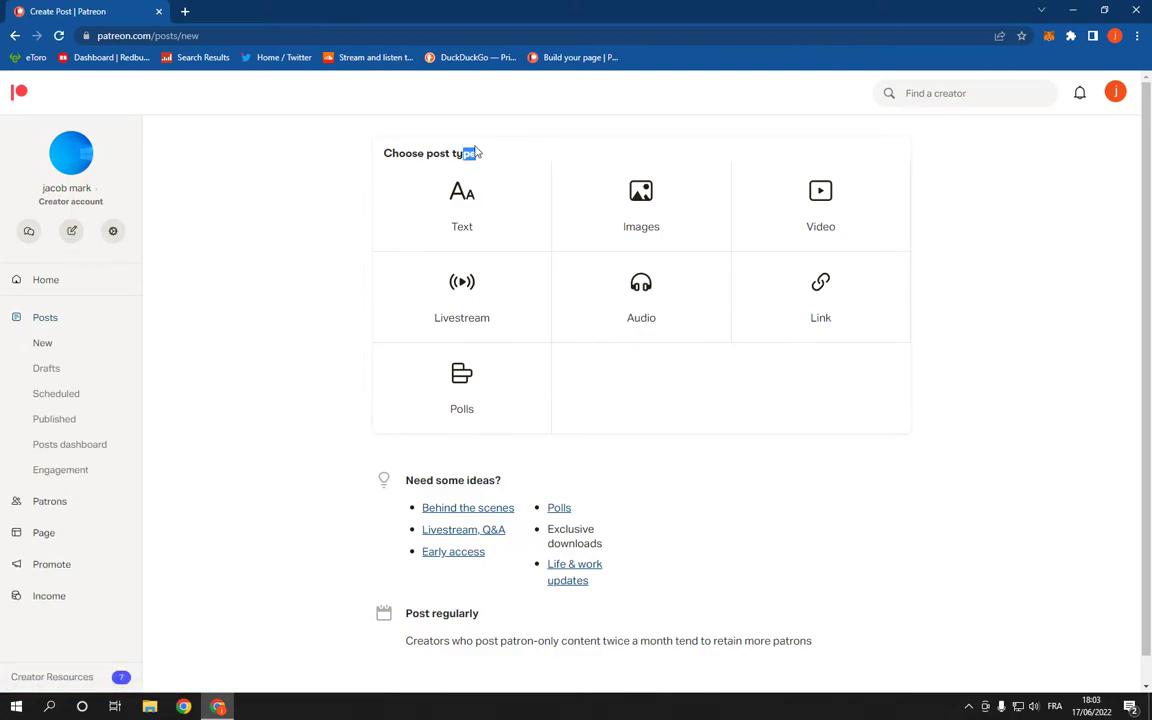
{"action": "left_click", "coordinate": [641, 290]}
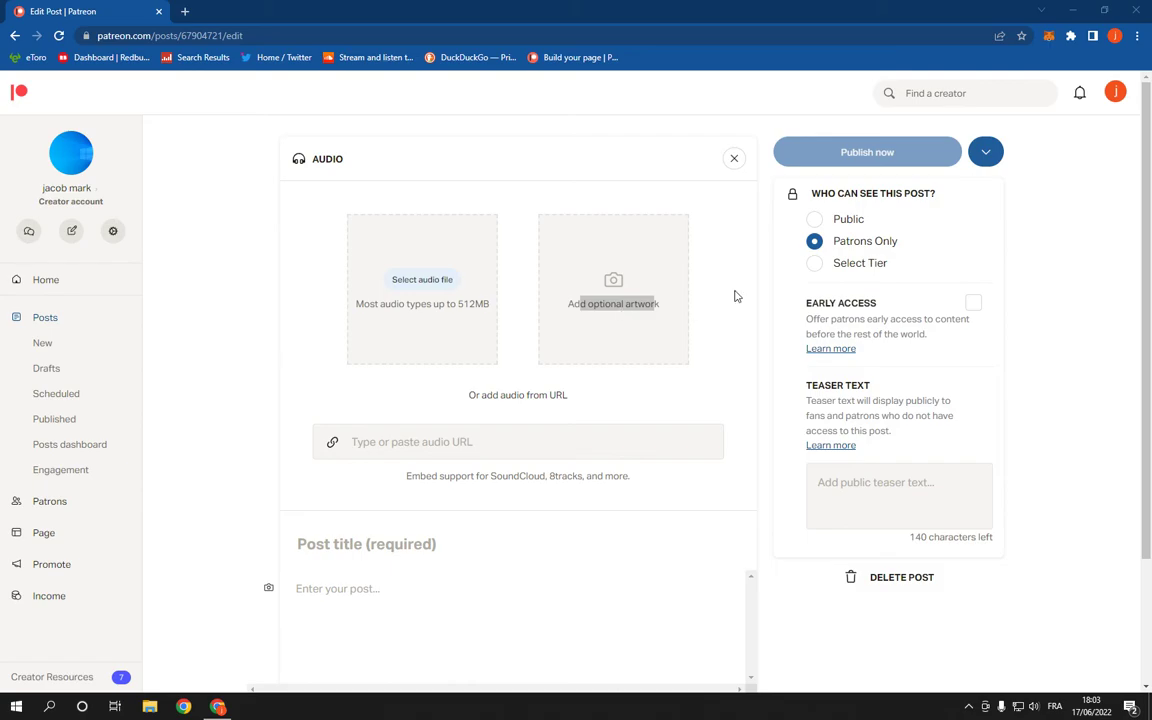
Step: Select Audio on the Choose post type page to open the audio post editor
{"action": "left_click", "coordinate": [867, 152]}
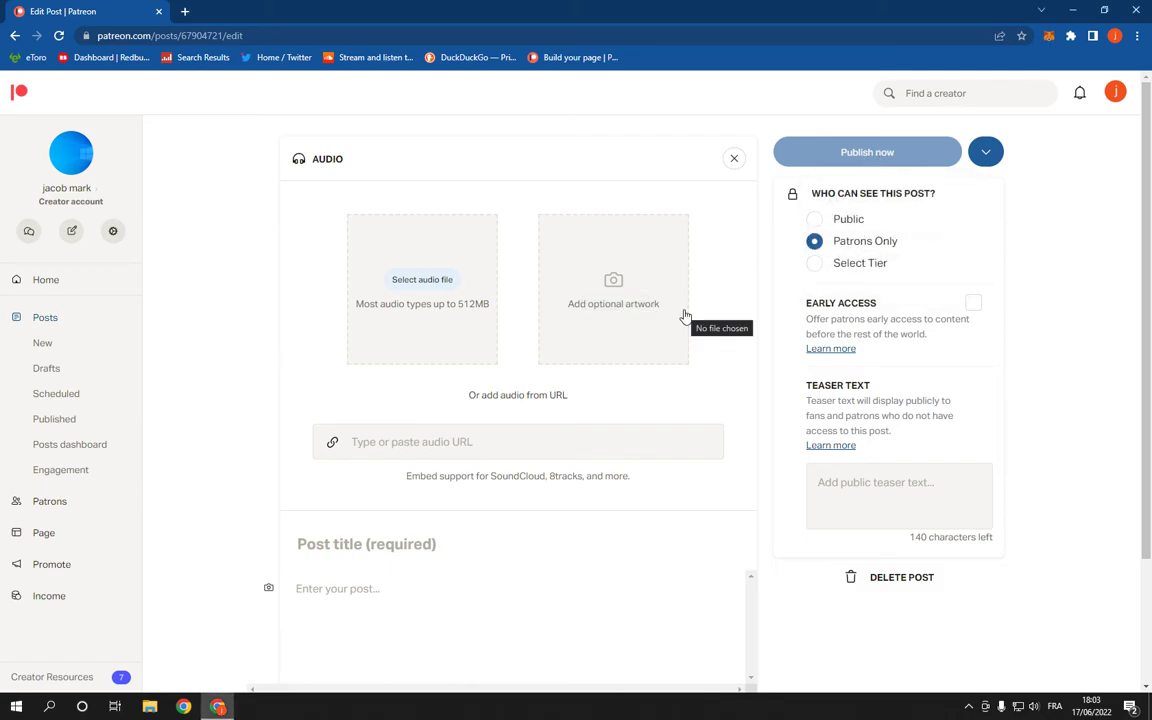
{"action": "mouse_move", "coordinate": [312, 272]}
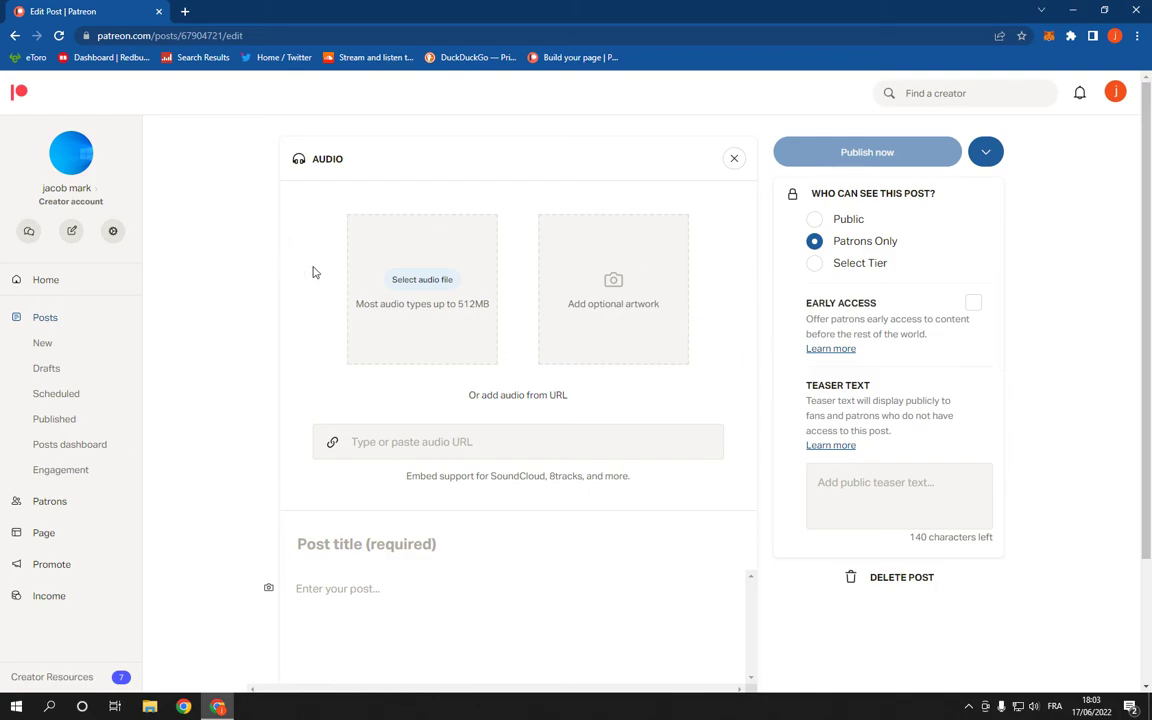
{"action": "mouse_move", "coordinate": [143, 250]}
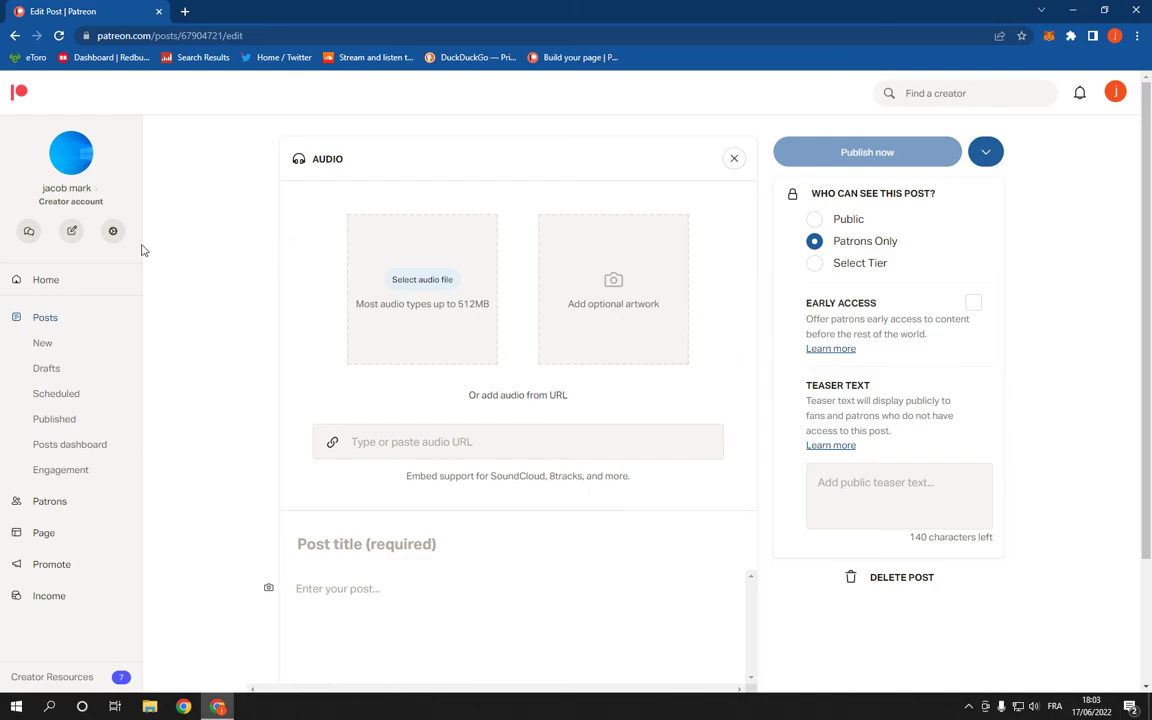